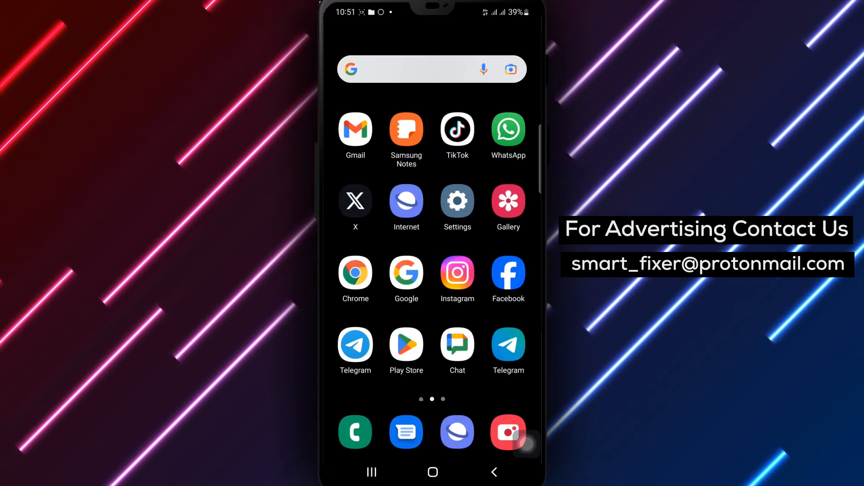
- Launch Telegram from its home-screen icon
click(355, 348)
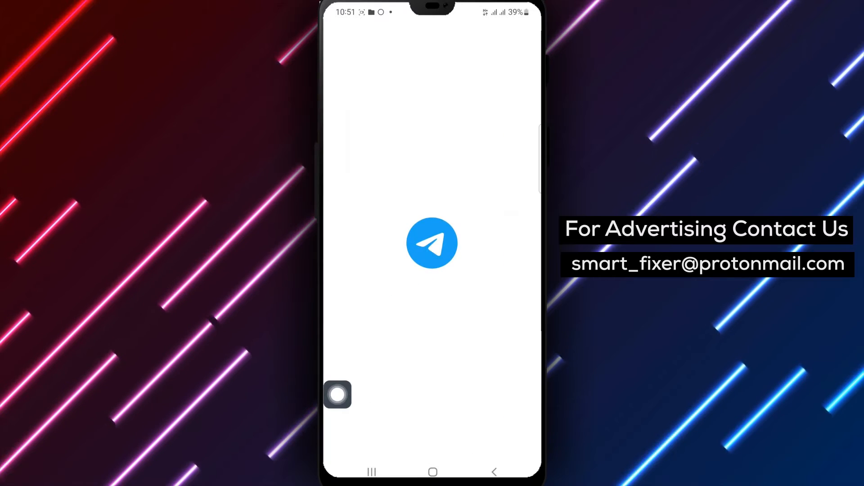
- Once the chat list loads, bring up Telegram's navigation drawer
click(432, 243)
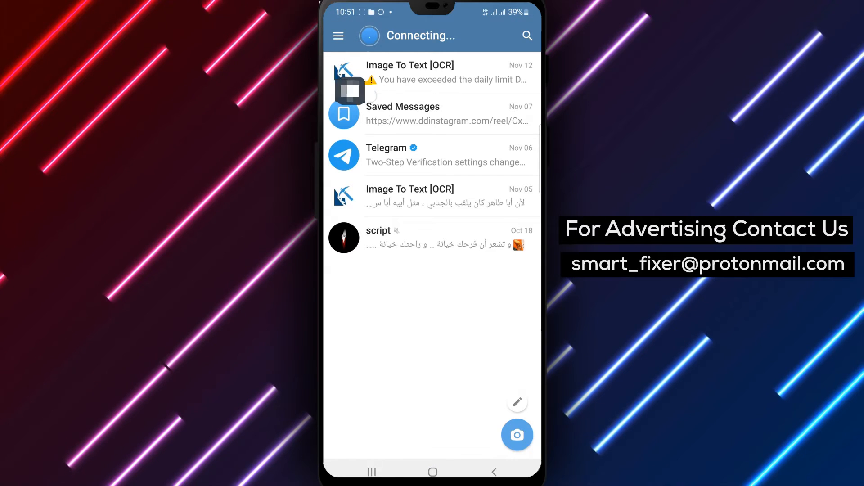
click(338, 36)
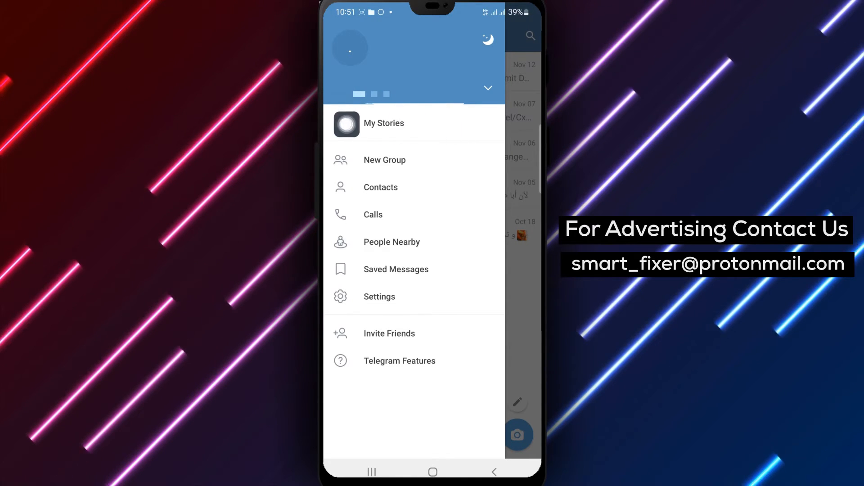
- Go to My Stories, which lists the one posted story
click(385, 123)
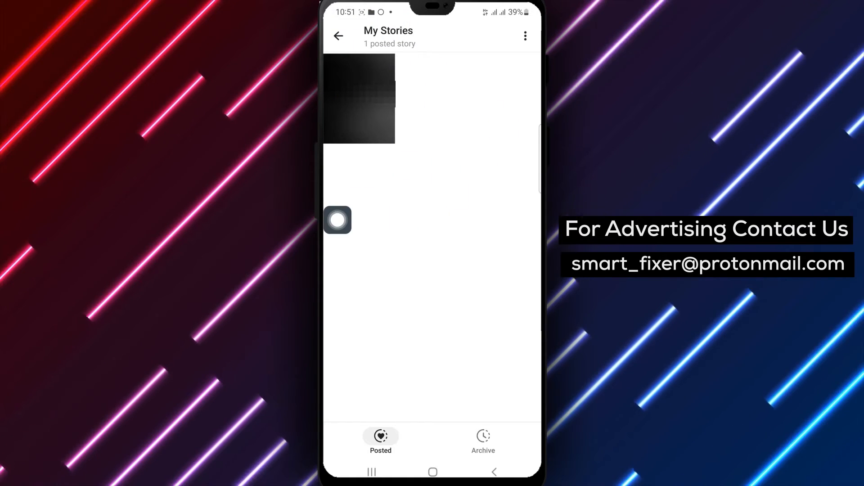
- Back out of My Stories to the chat list with the My Story header
click(524, 36)
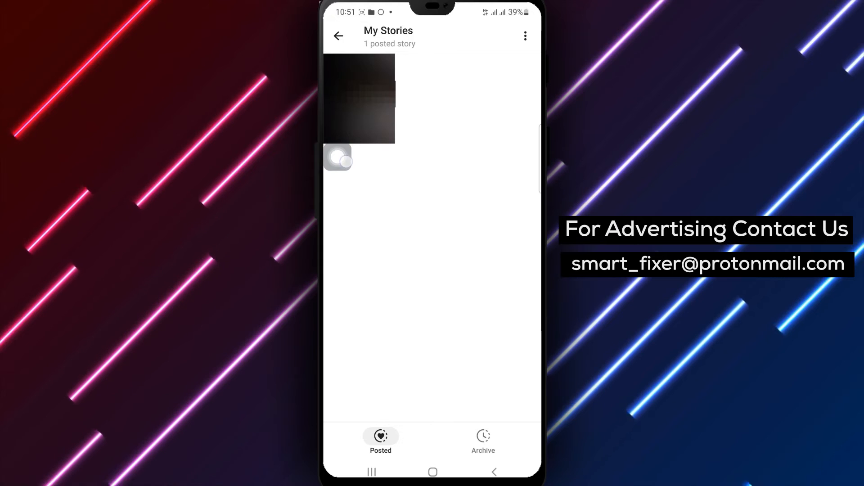
click(482, 439)
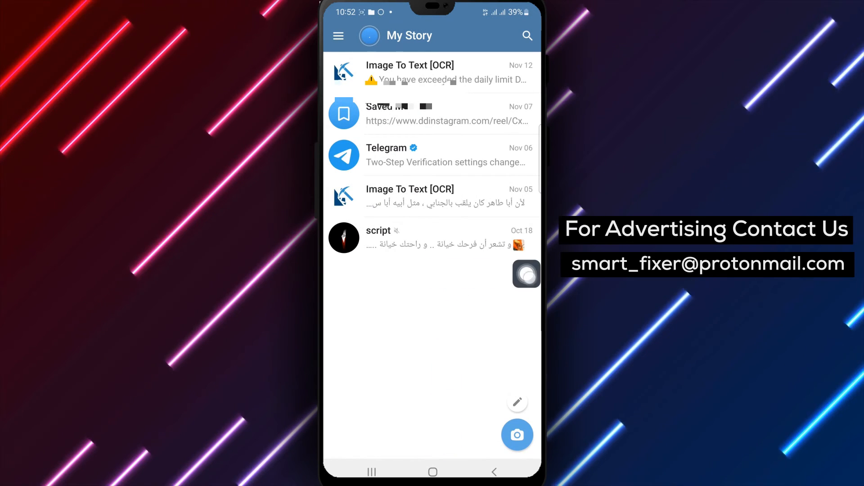
- Via the drawer and My Stories, switch to the Archive holding one archived story
click(337, 36)
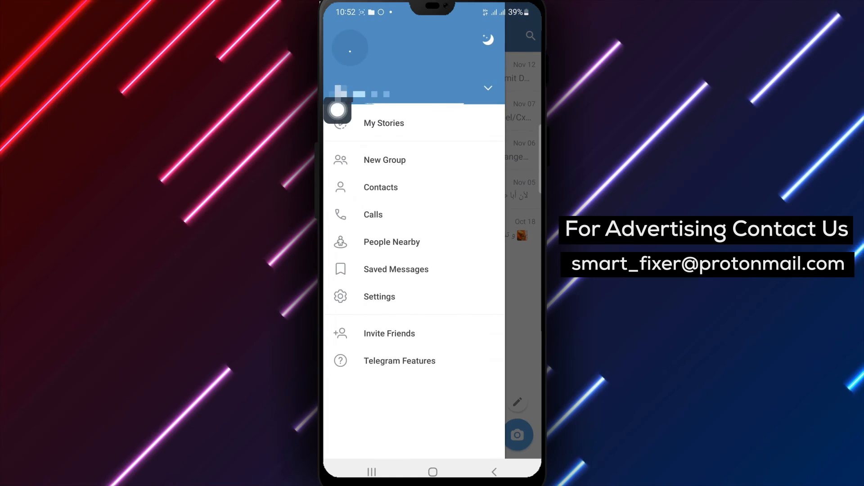
click(384, 124)
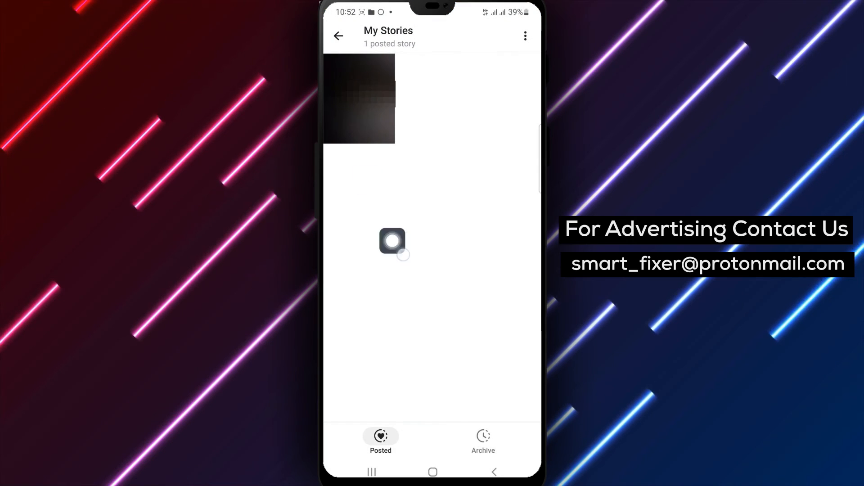
click(483, 441)
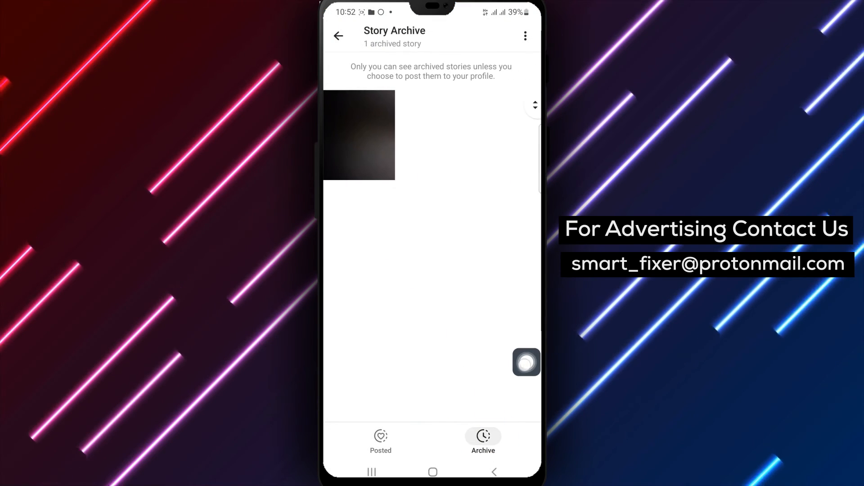